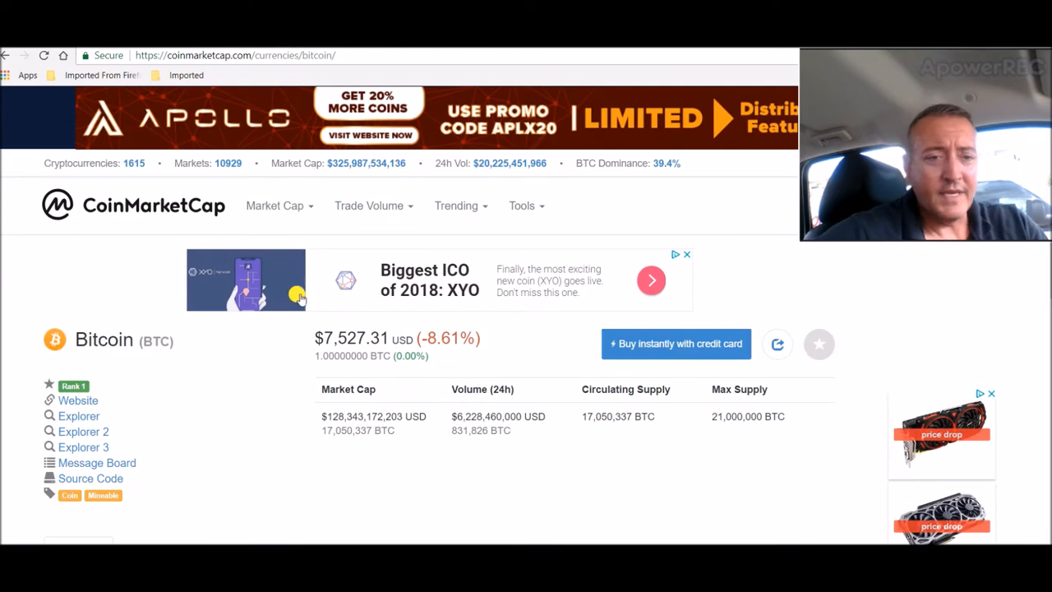
mouse_move(172, 152)
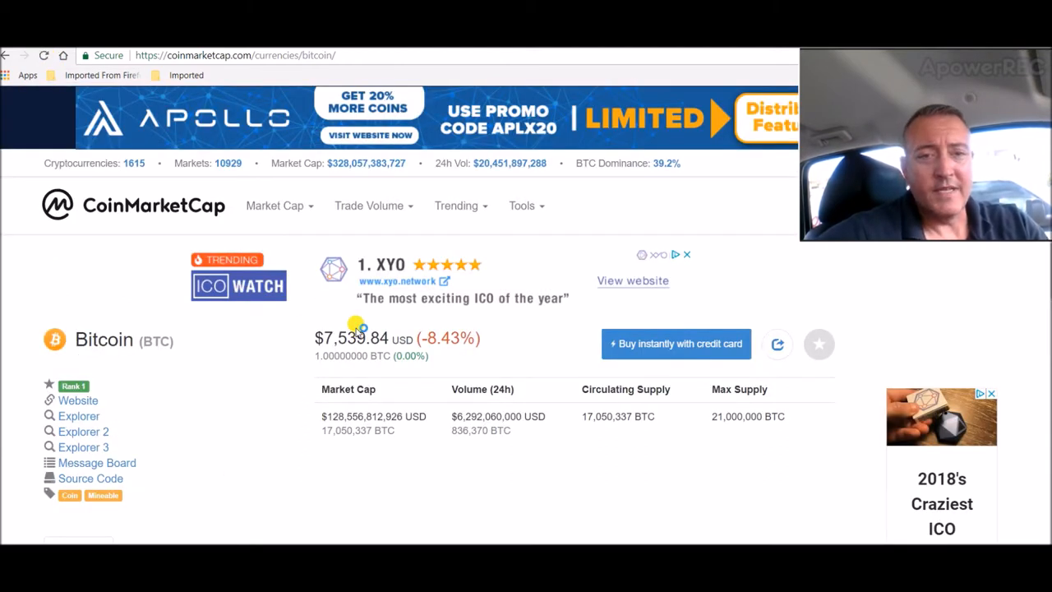
mouse_move(146, 250)
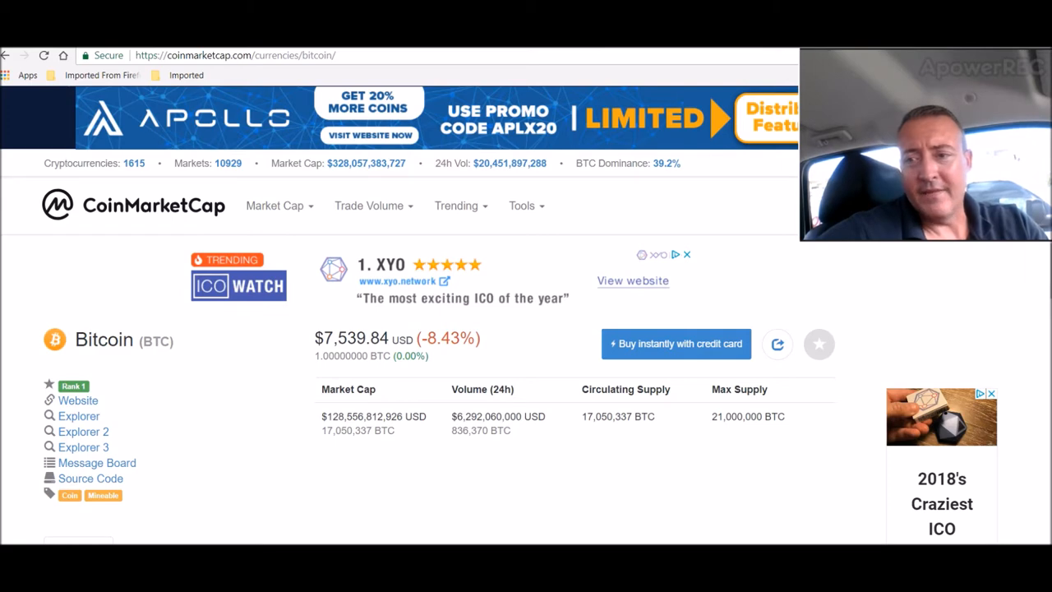
Scroll down the Bitcoin page to the Feb 17 – May 23, 2018 price chart.
scroll("down", 3)
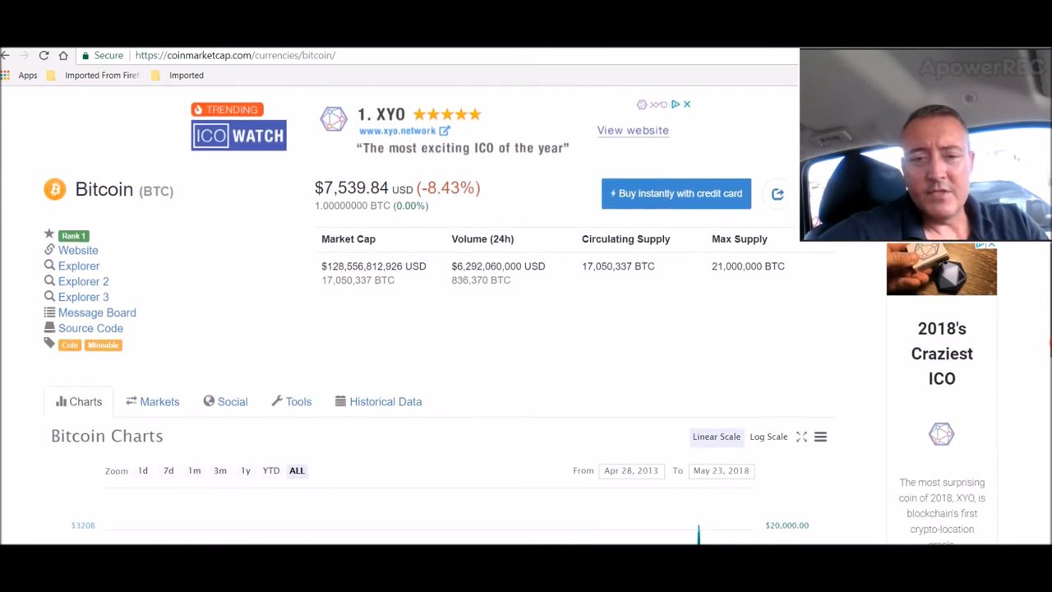
scroll("down", 3)
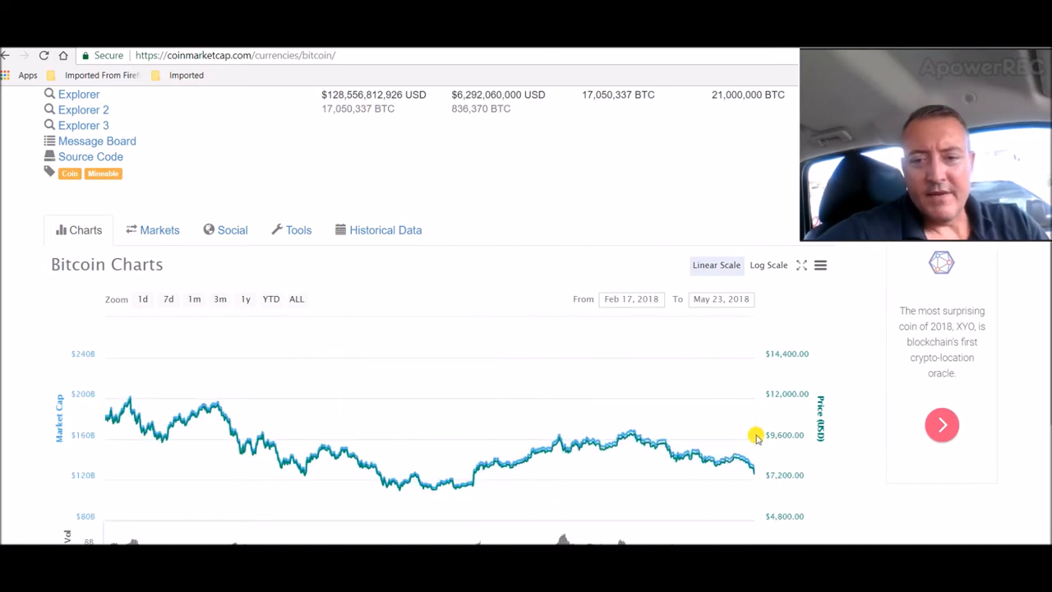
mouse_move(649, 444)
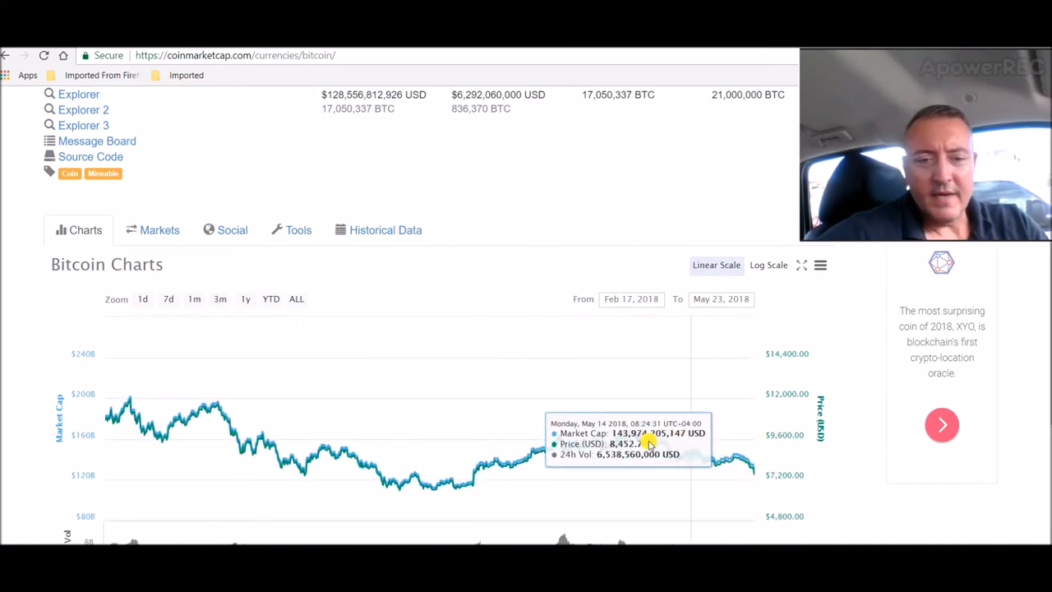
mouse_move(473, 447)
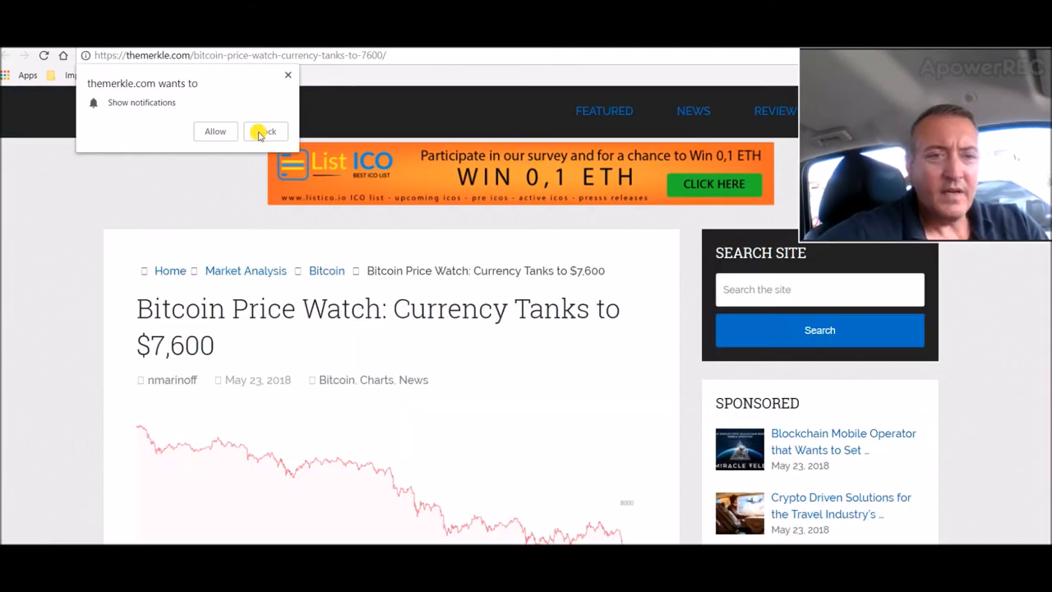
Block The Merkle's notification request and scroll through the Bitcoin Price Watch article.
left_click(264, 131)
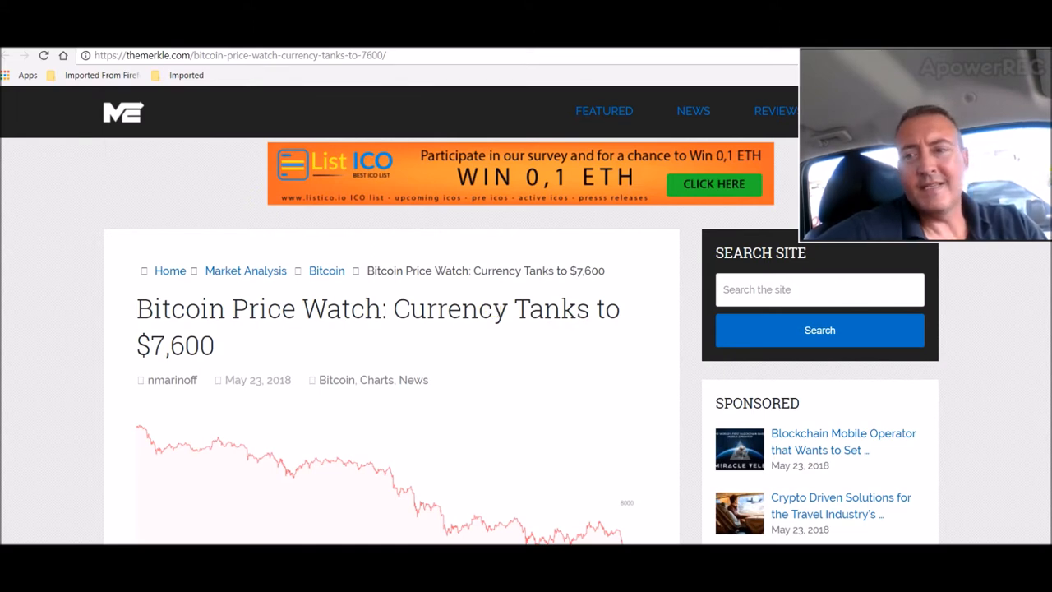
scroll("down", 3)
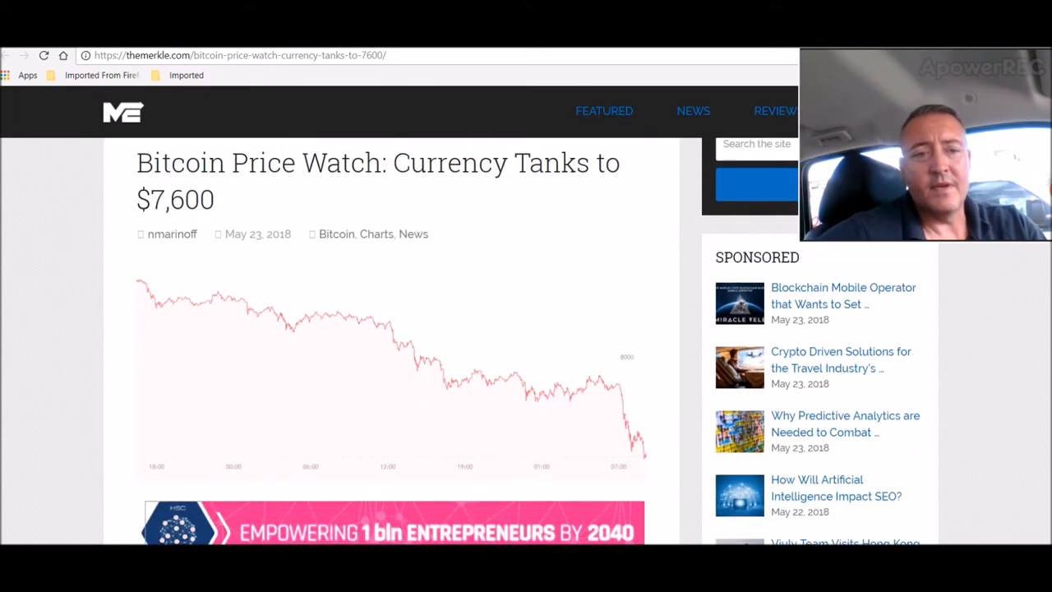
scroll("down", 3)
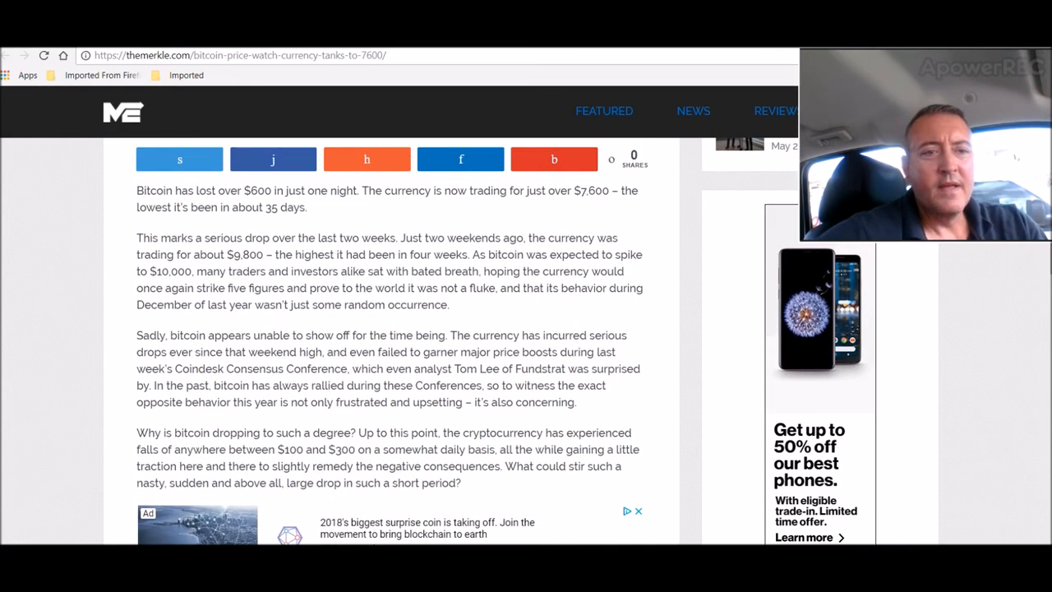
mouse_move(369, 280)
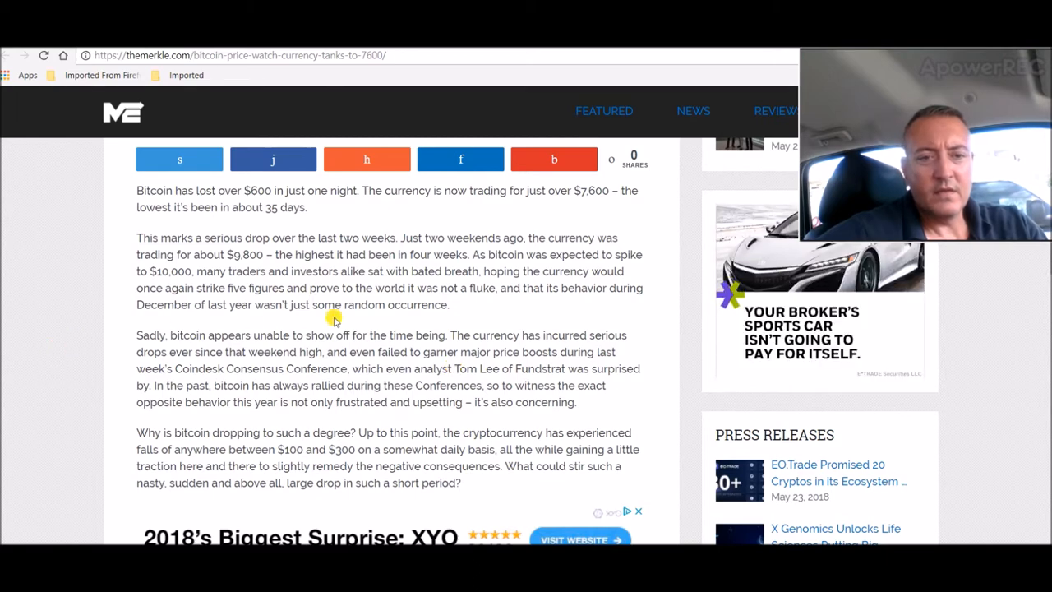
mouse_move(450, 305)
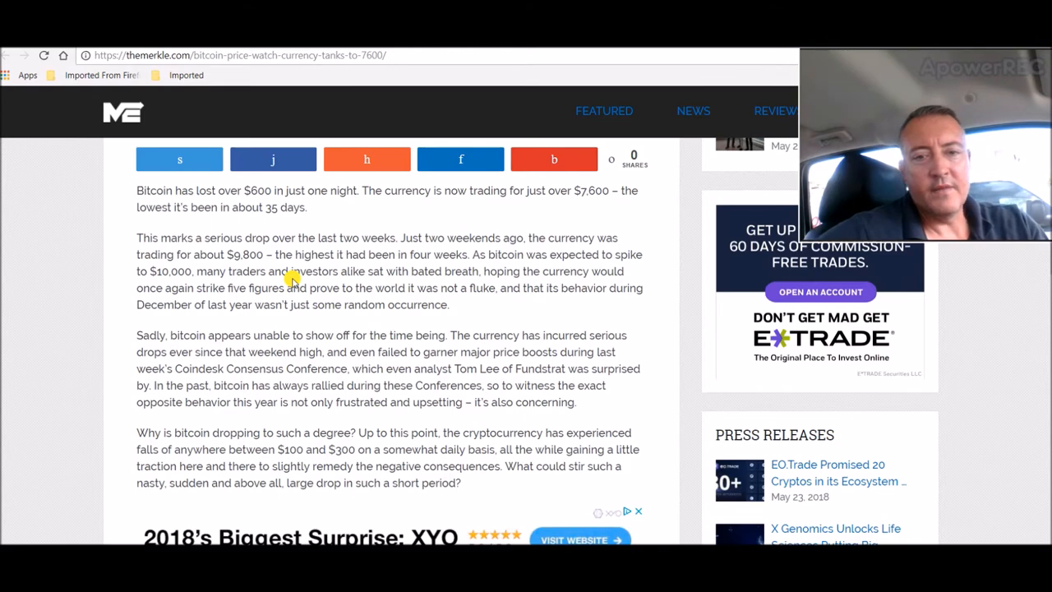
mouse_move(345, 251)
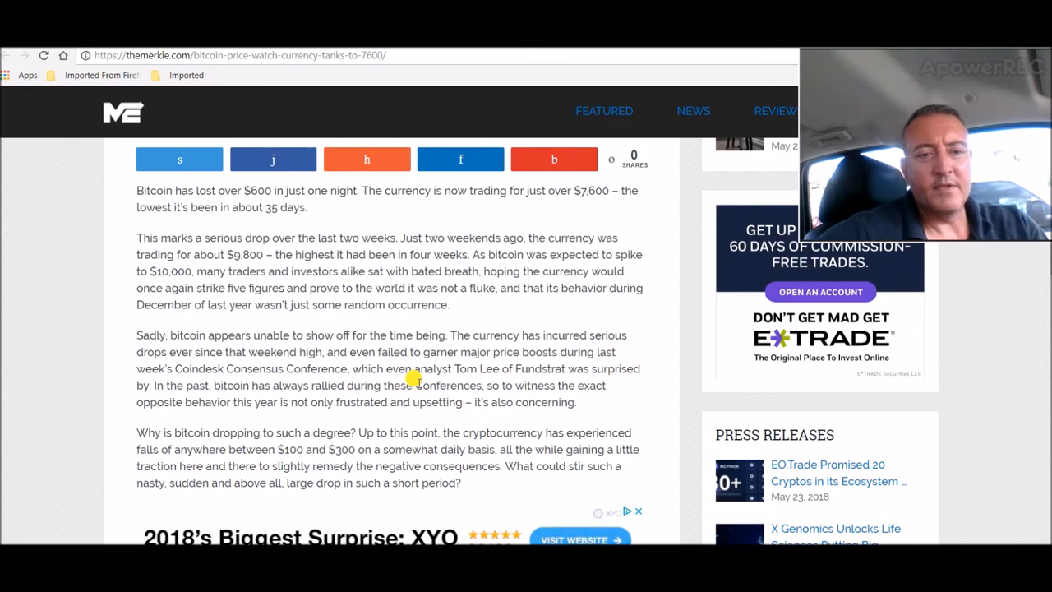
mouse_move(479, 384)
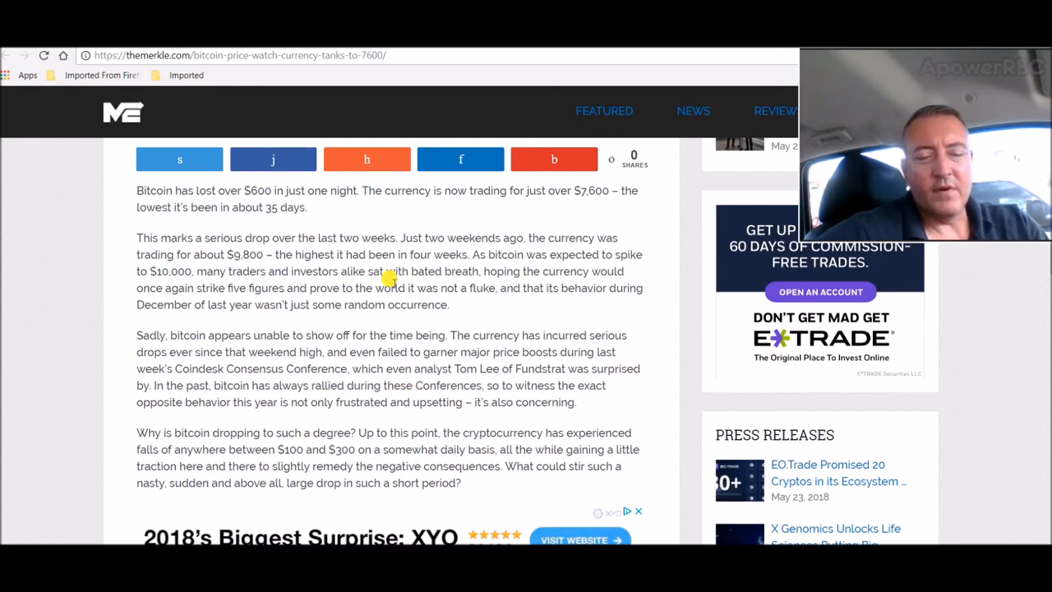
mouse_move(822, 195)
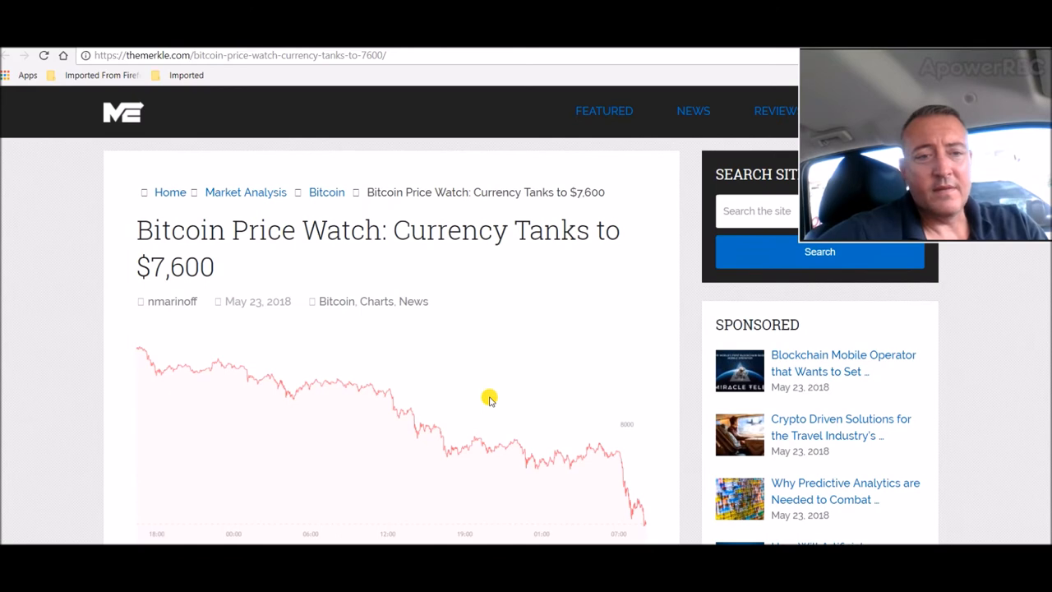
mouse_move(618, 472)
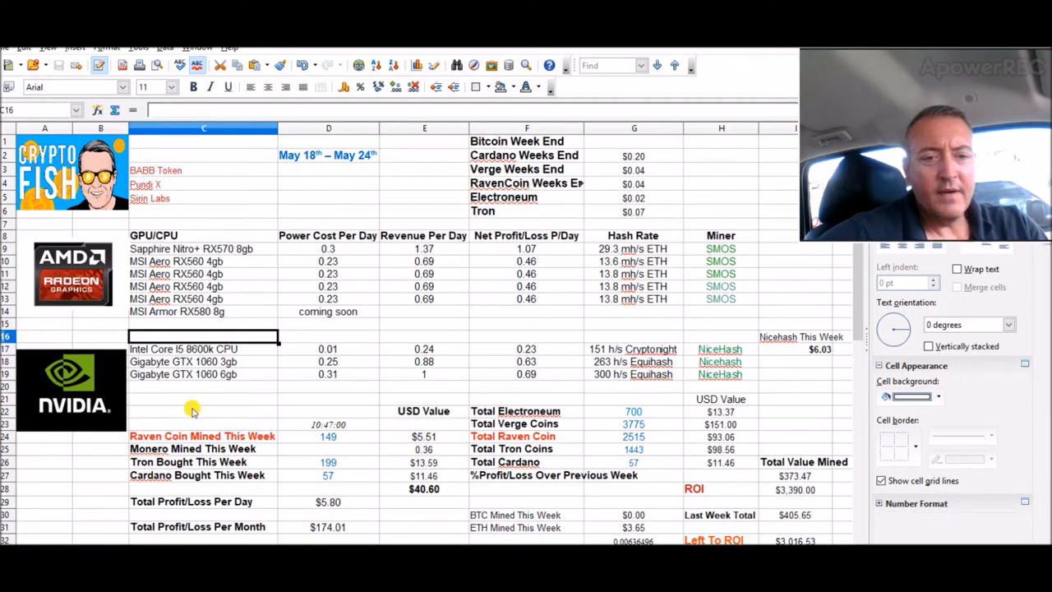
Select the Cardano Bought This Week entry in the May 18–24 mining sheet.
left_click(203, 475)
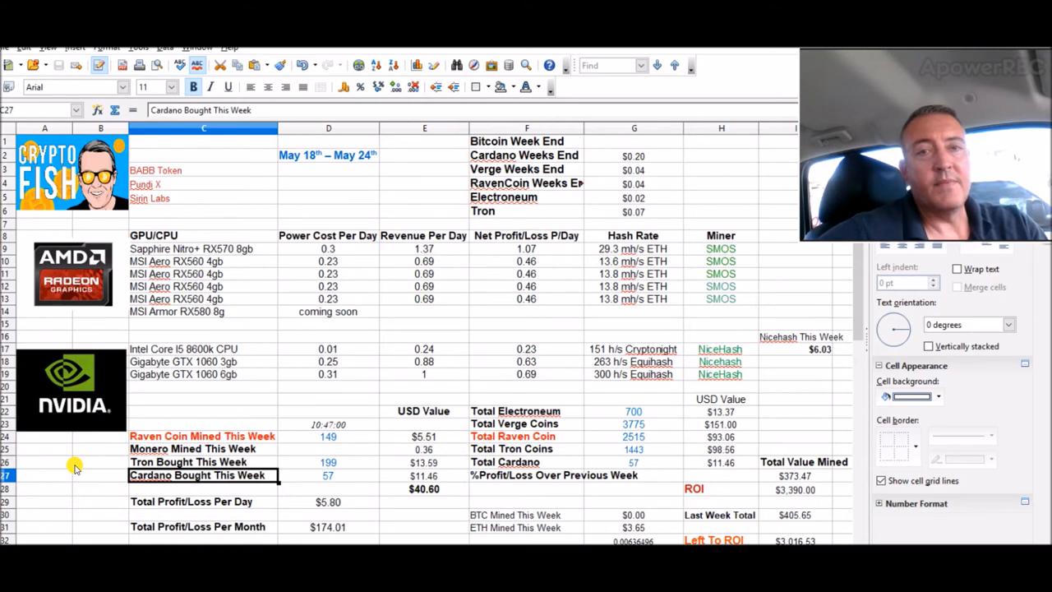
mouse_move(271, 484)
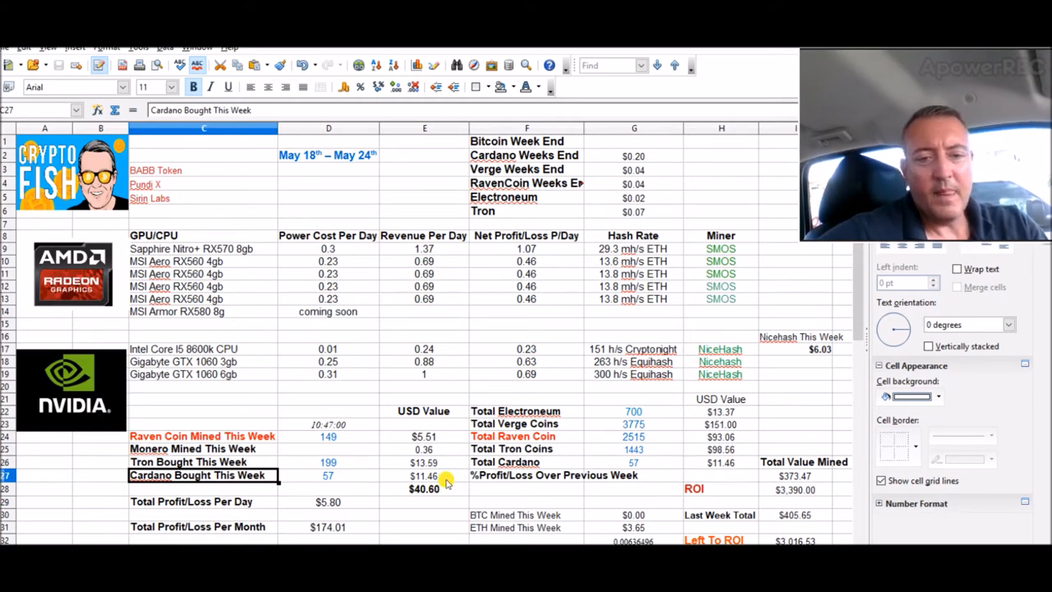
mouse_move(382, 499)
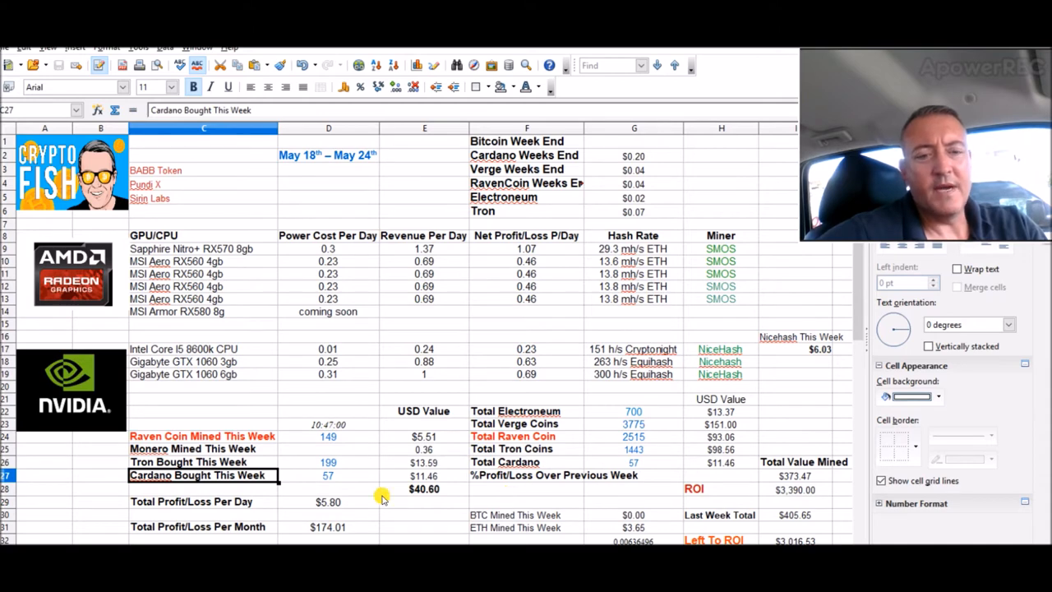
mouse_move(372, 378)
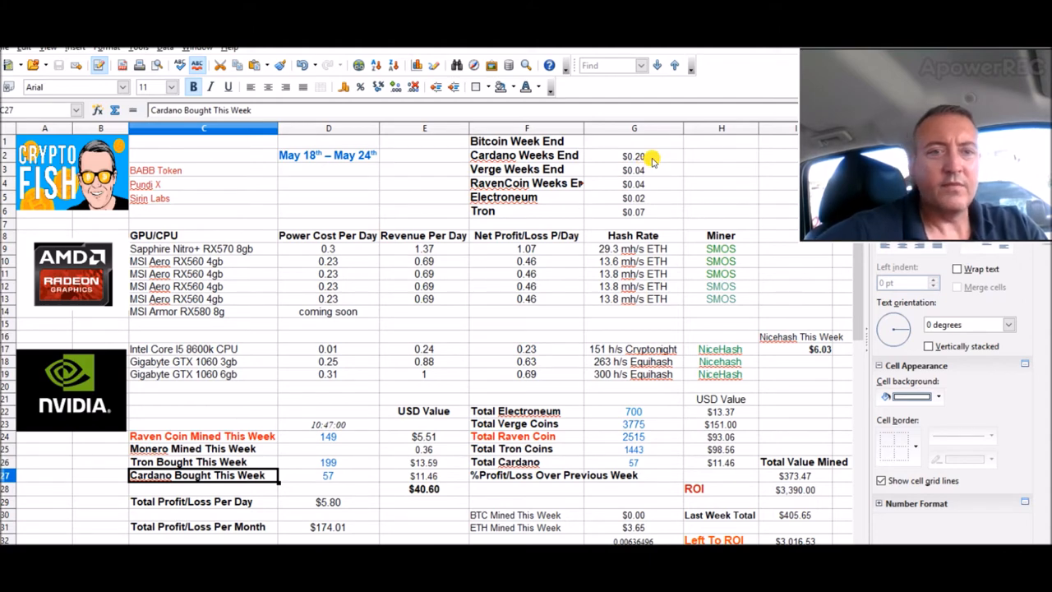
mouse_move(448, 297)
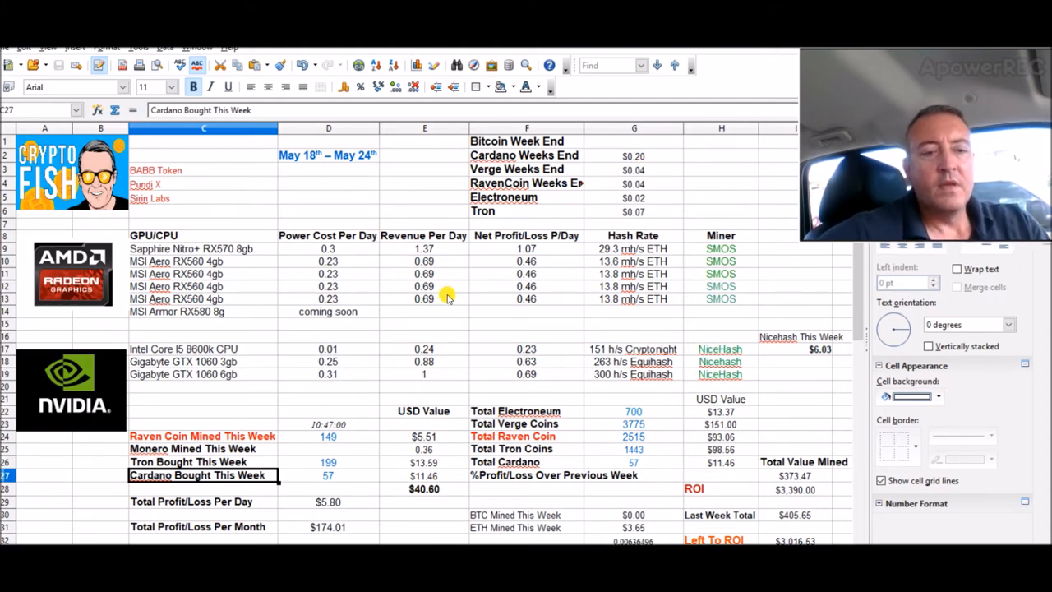
mouse_move(304, 522)
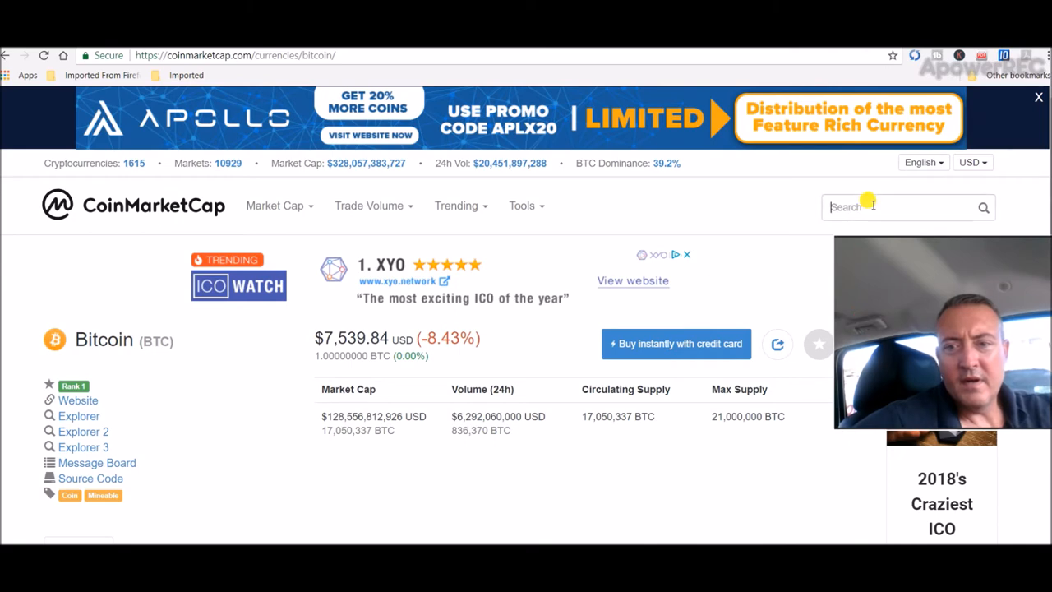
Search 'ada', open the Cardano page, and scroll to its all-time price chart.
type("ada")
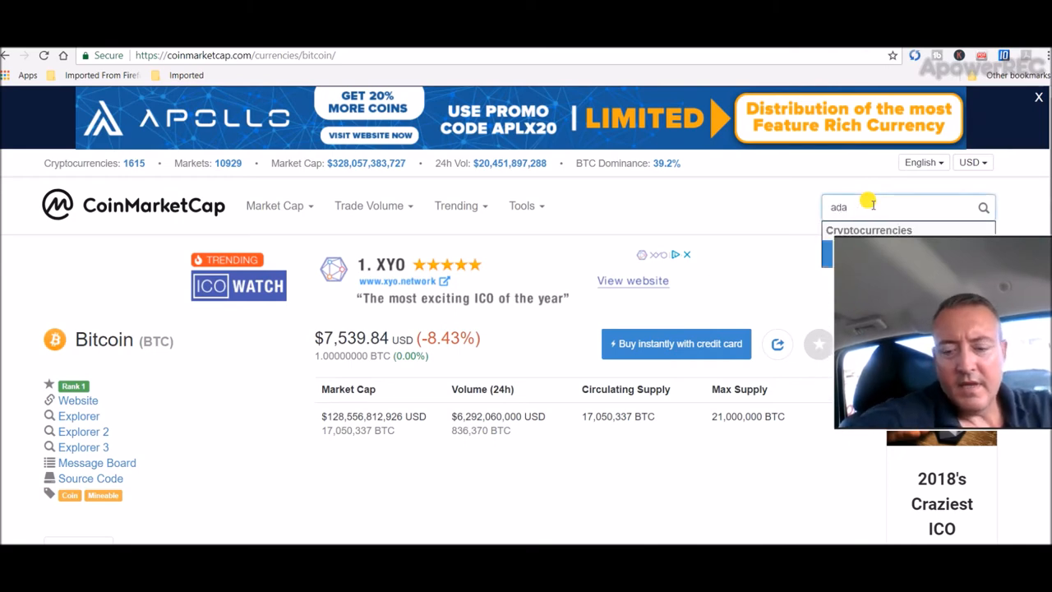
left_click(868, 230)
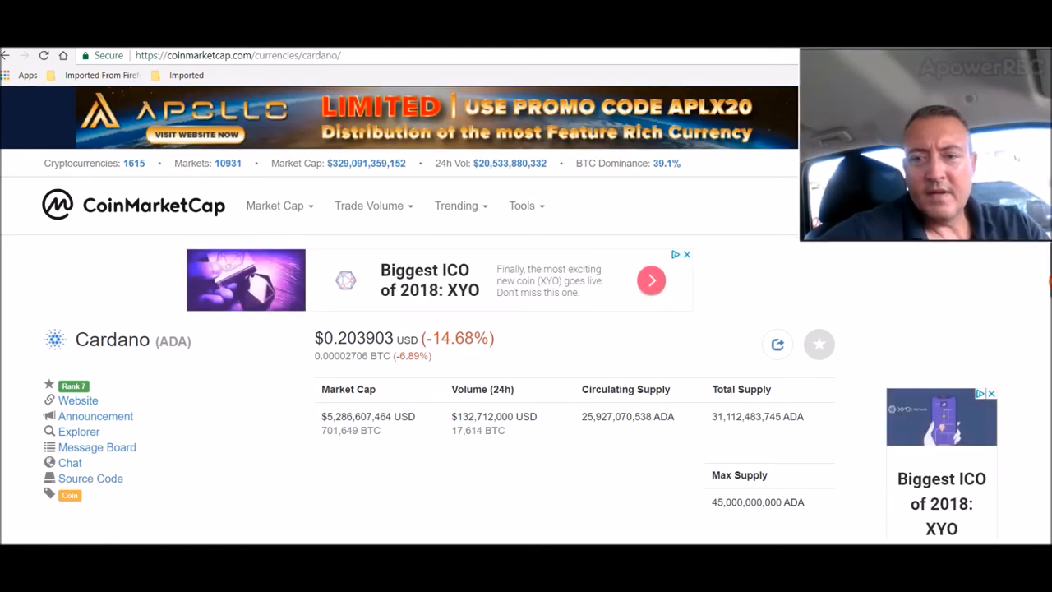
scroll("down", 3)
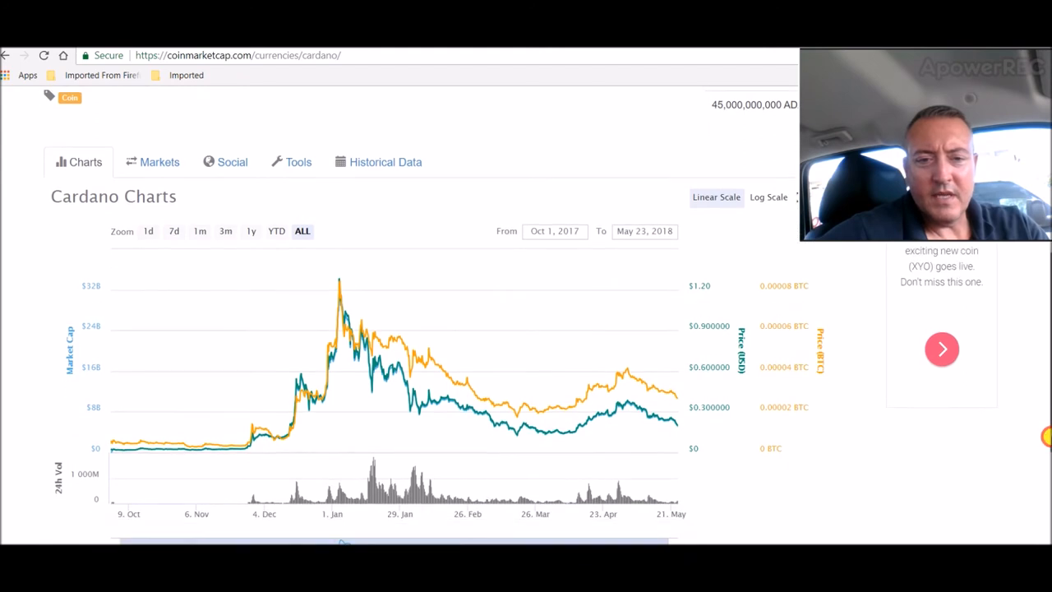
mouse_move(372, 386)
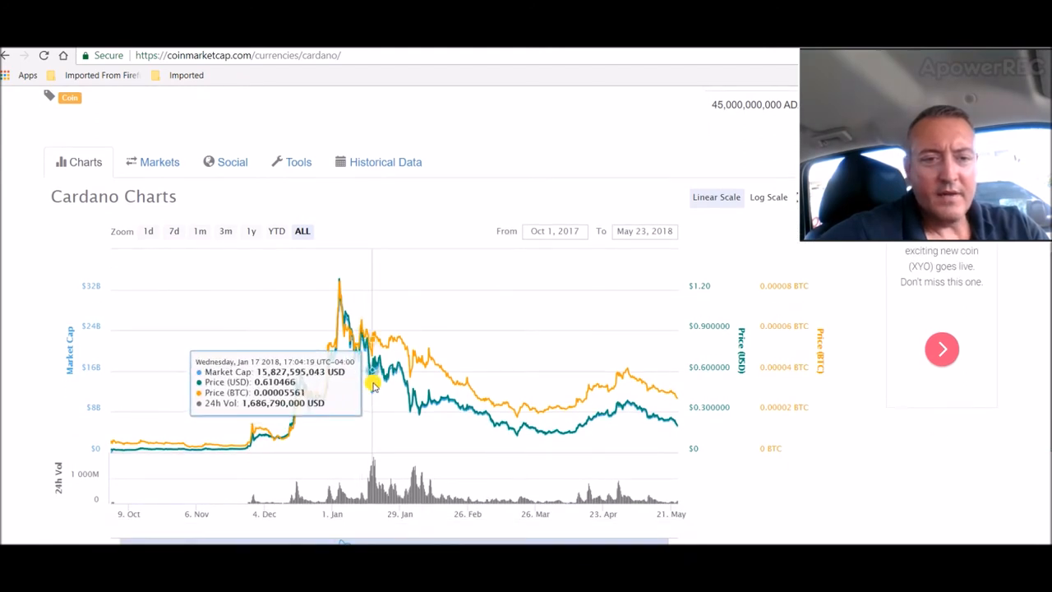
mouse_move(396, 388)
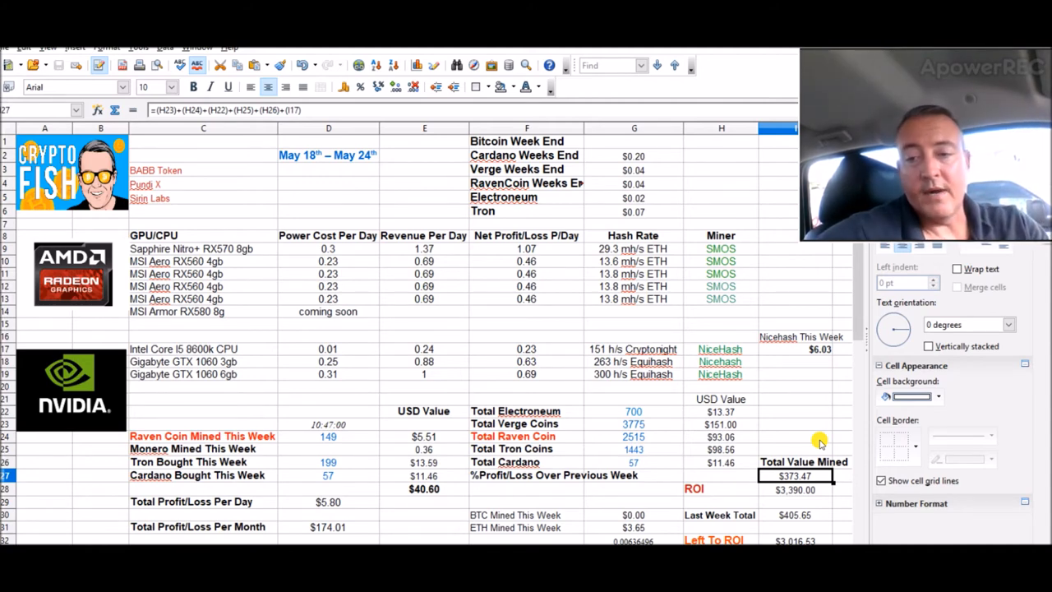
mouse_move(633, 332)
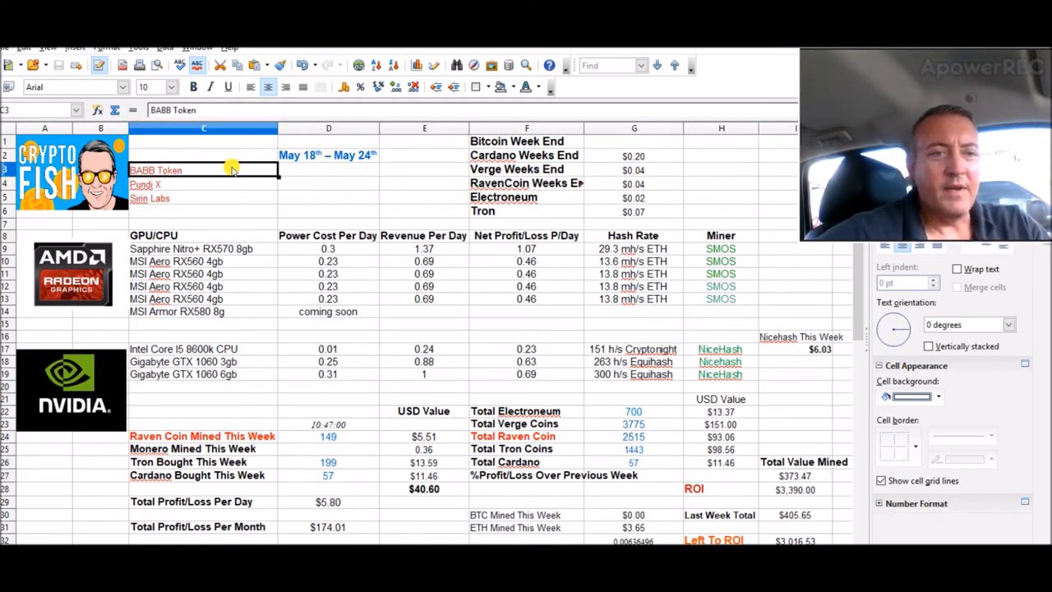
mouse_move(346, 201)
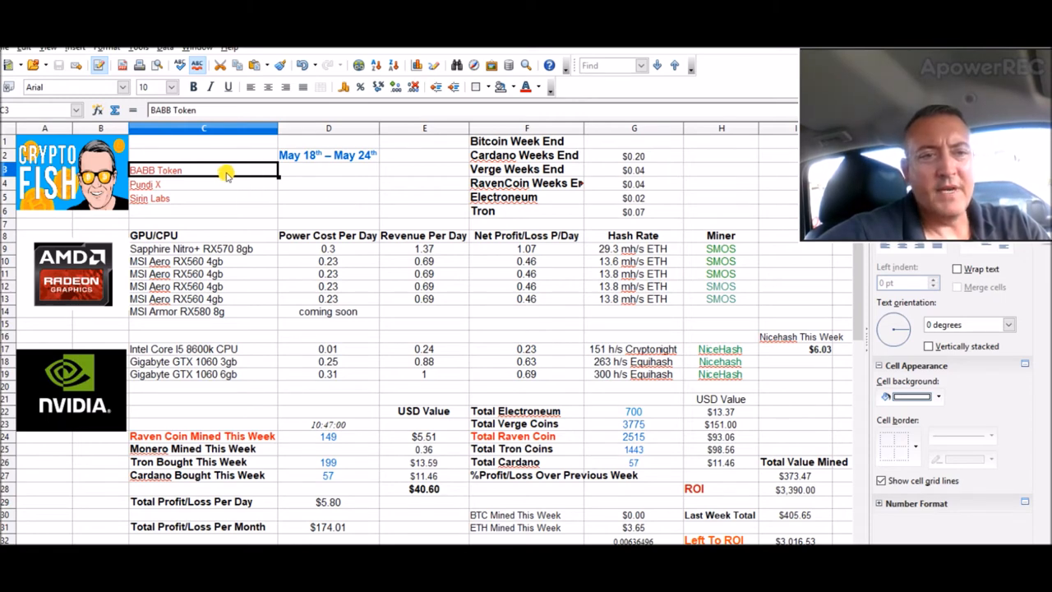
mouse_move(386, 226)
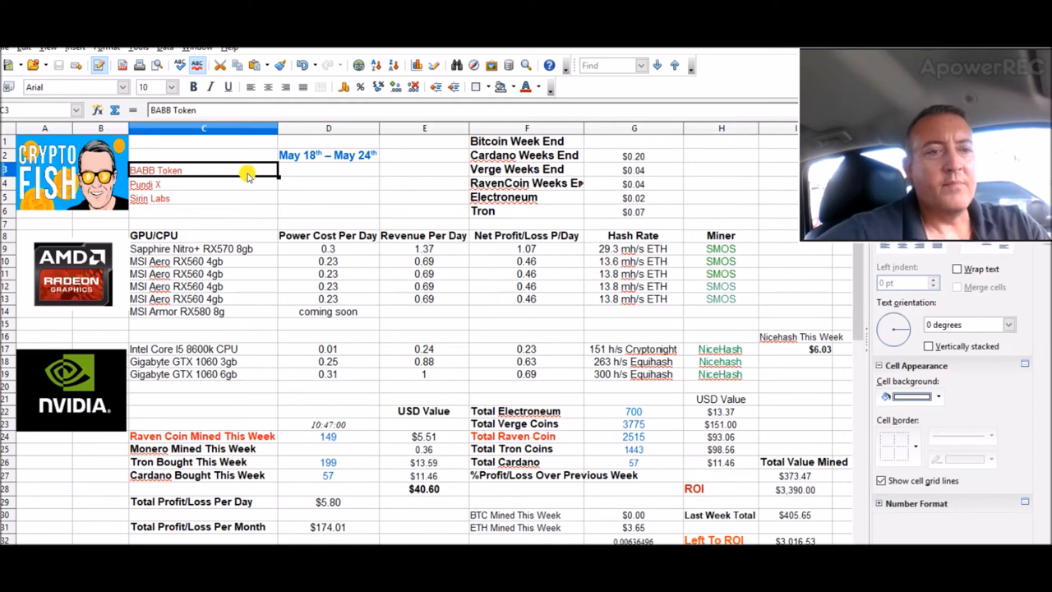
mouse_move(322, 212)
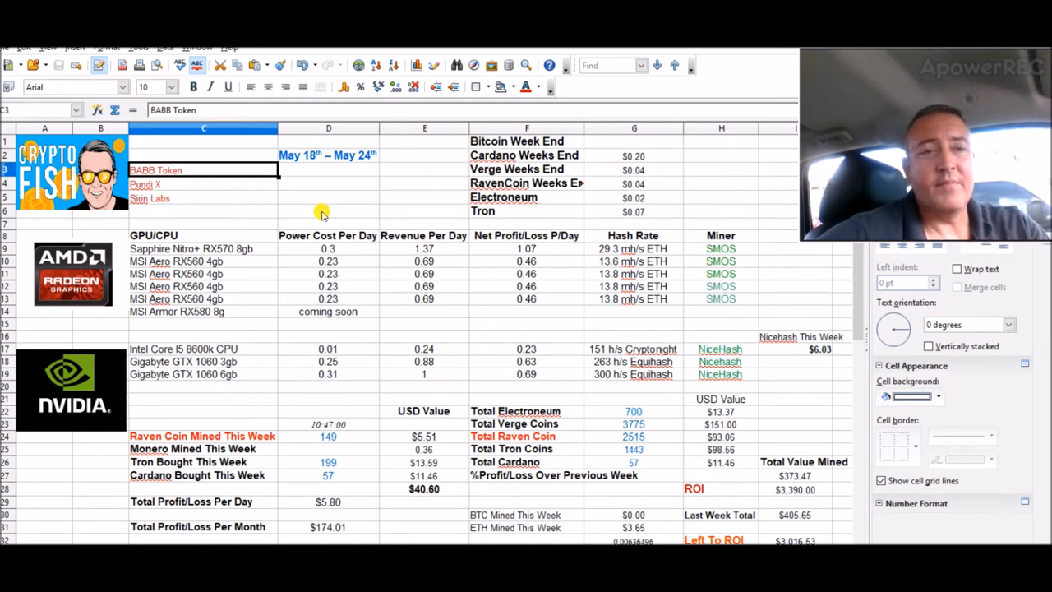
mouse_move(218, 217)
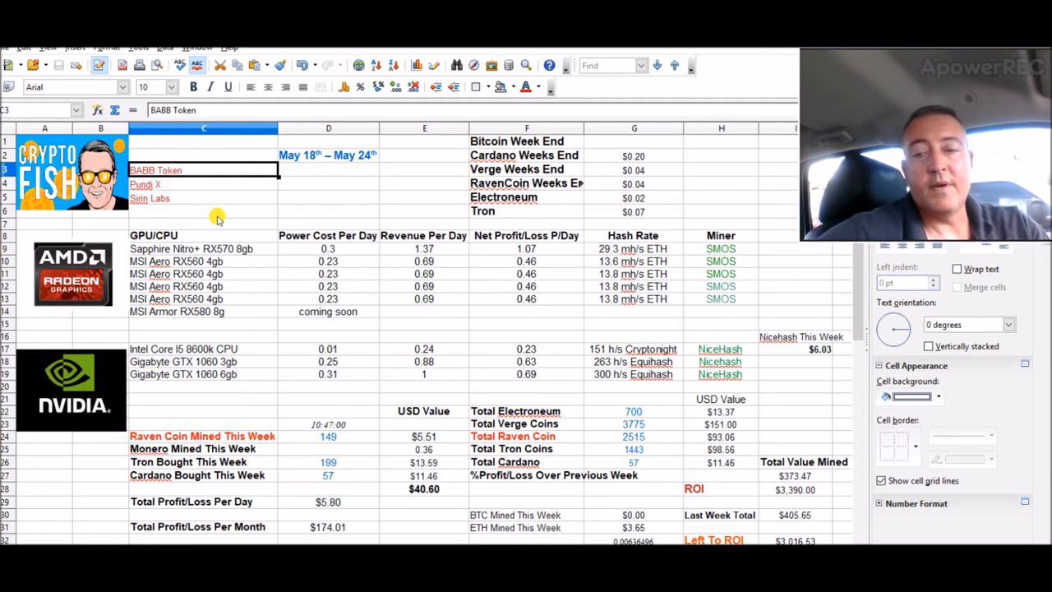
mouse_move(201, 182)
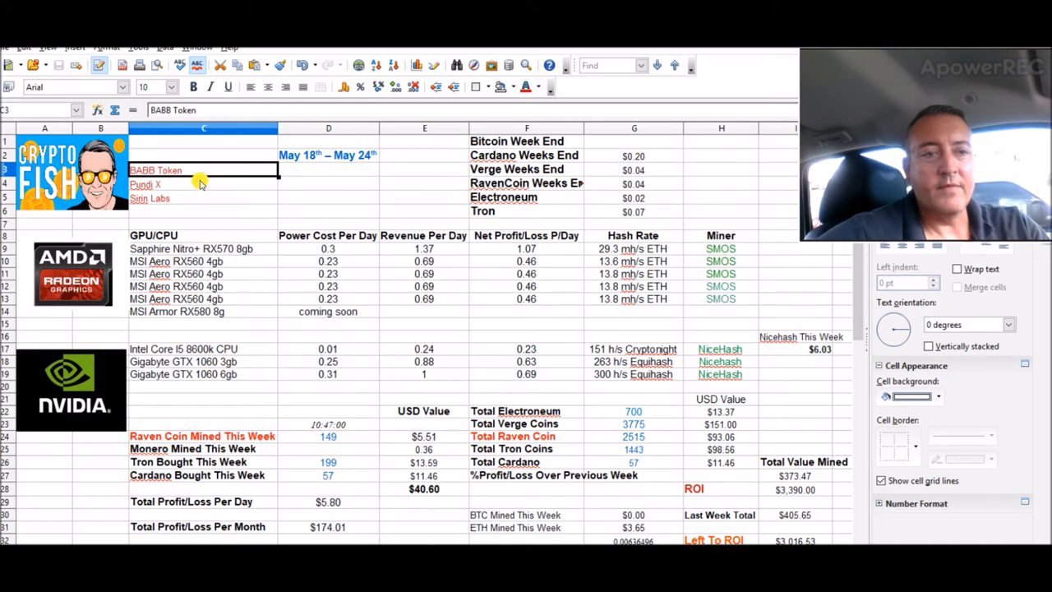
mouse_move(462, 258)
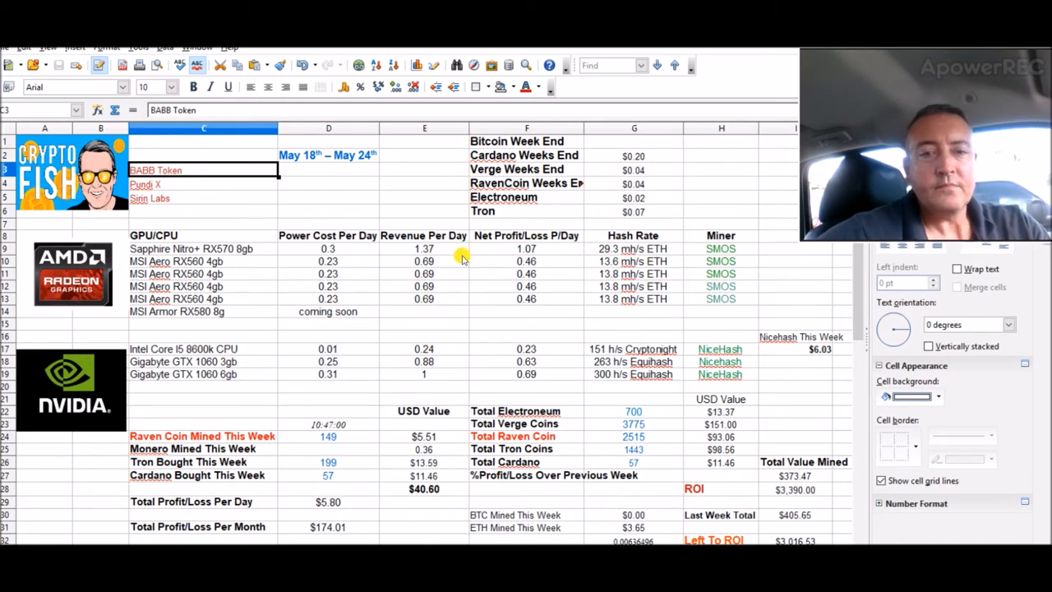
mouse_move(558, 352)
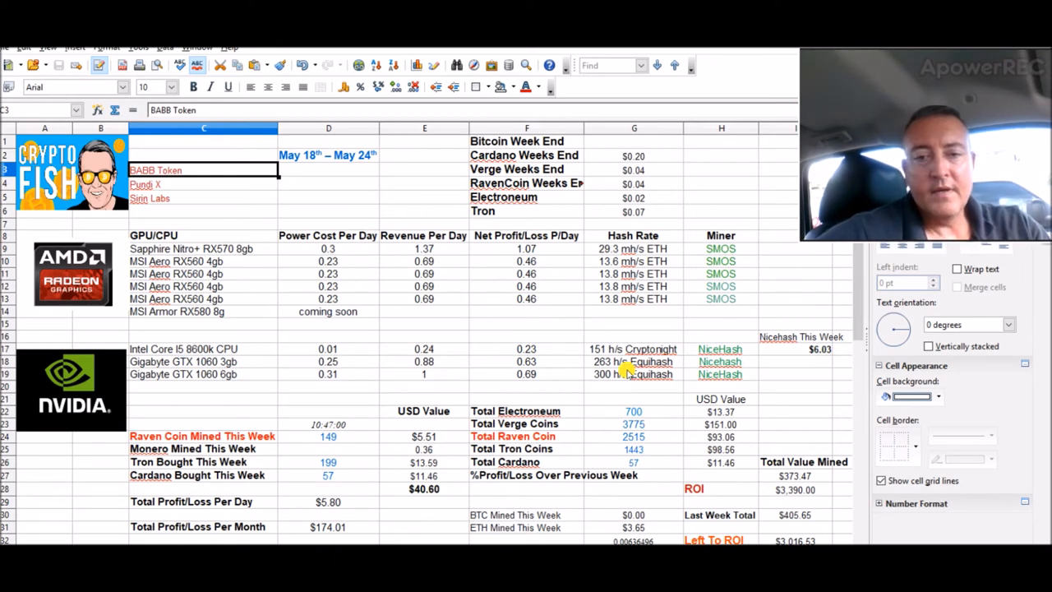
mouse_move(657, 493)
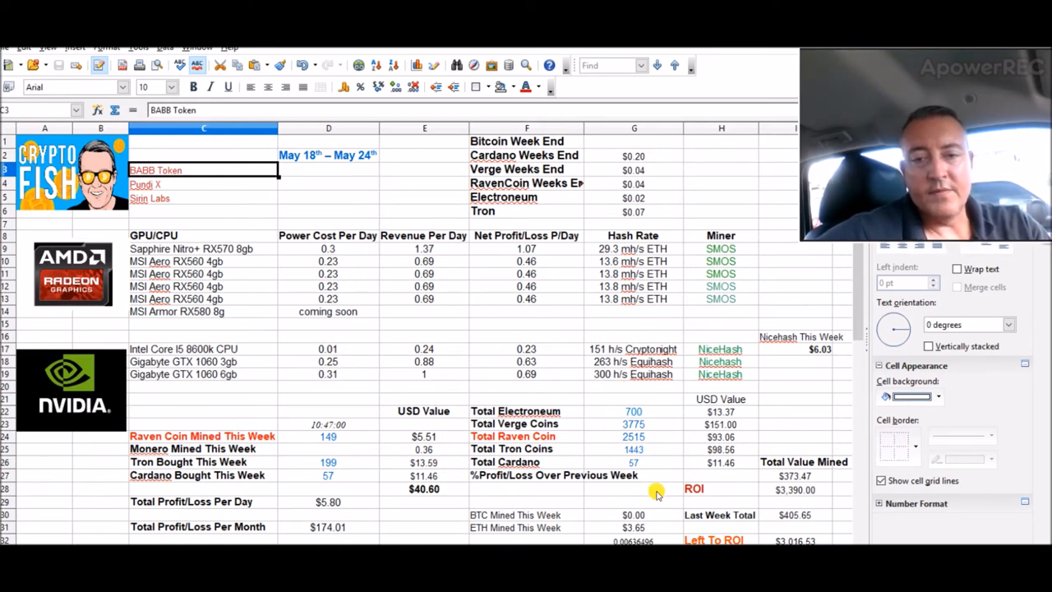
Select the $151.00 Verge Coins value cell in the April 27 – May 3 sheet.
left_click(721, 424)
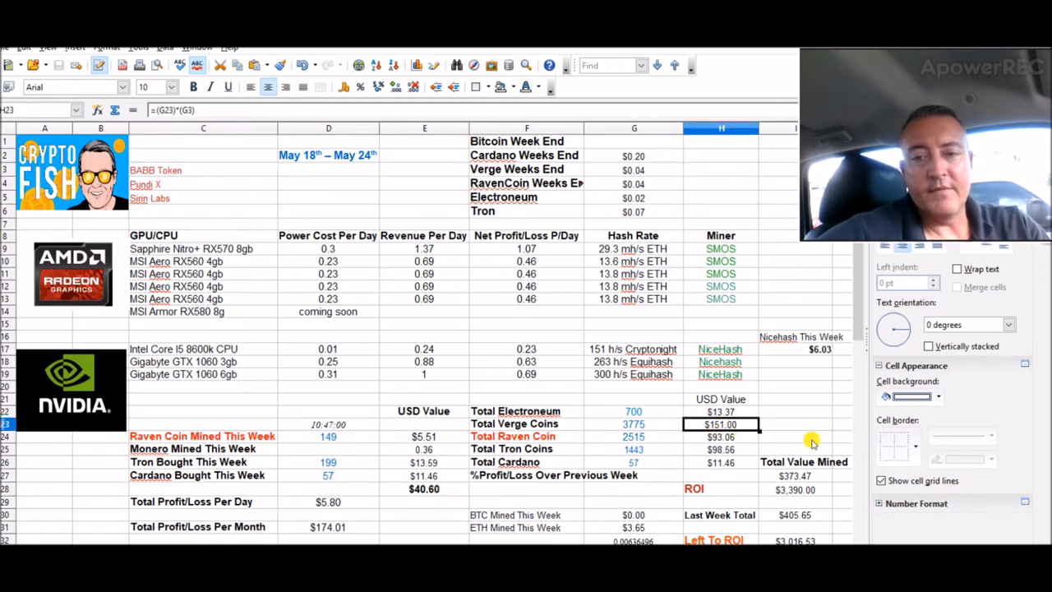
mouse_move(812, 441)
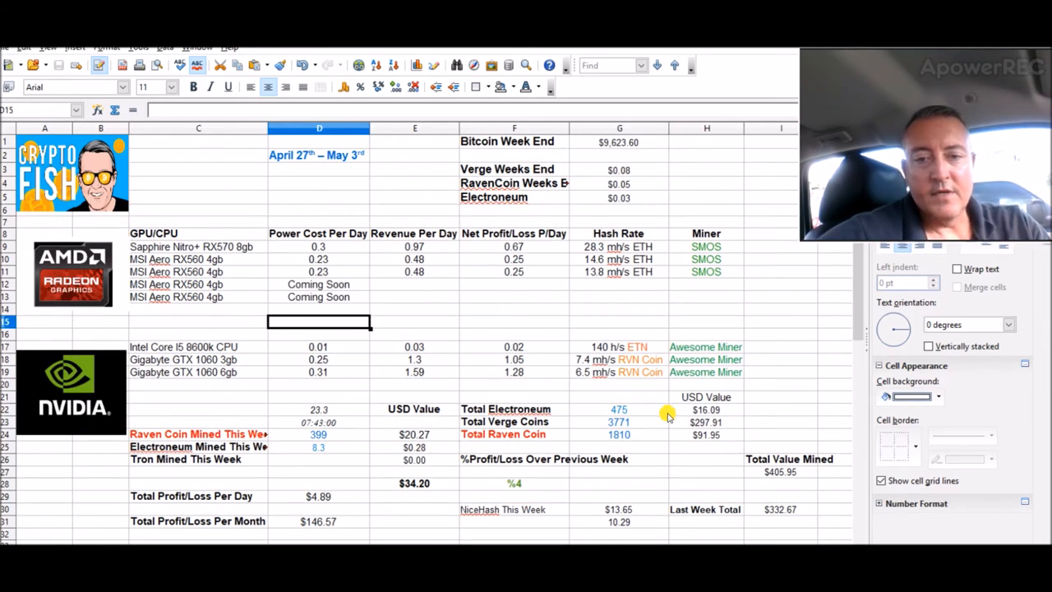
mouse_move(766, 294)
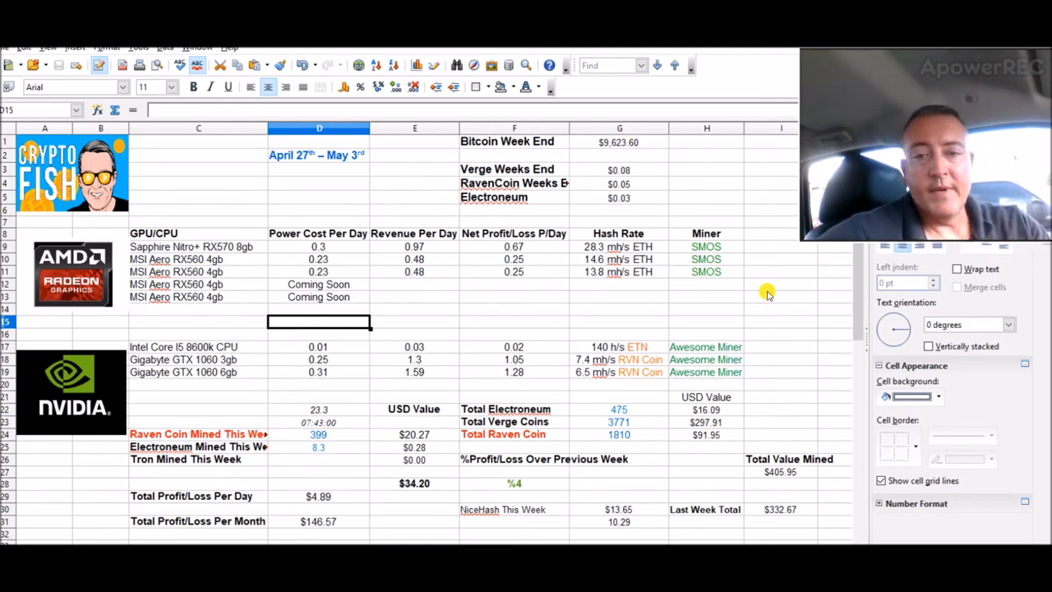
mouse_move(262, 496)
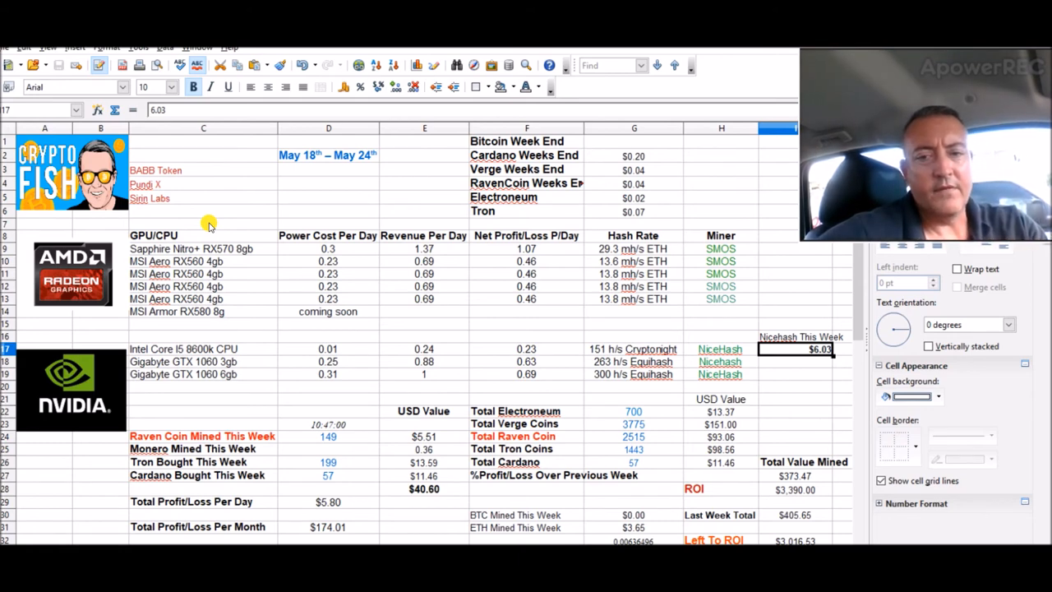
mouse_move(205, 204)
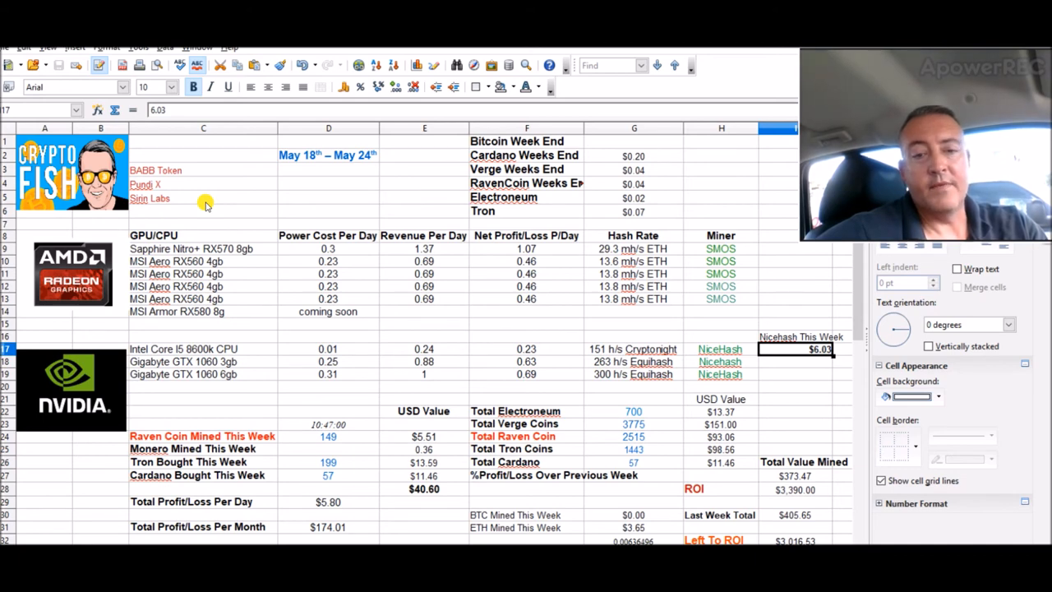
mouse_move(576, 311)
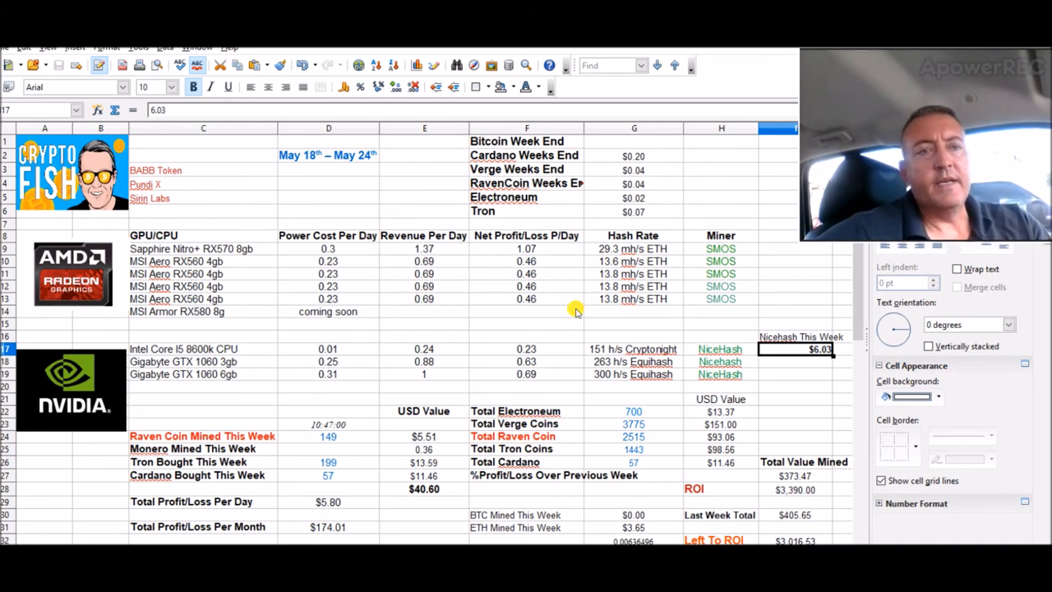
mouse_move(341, 349)
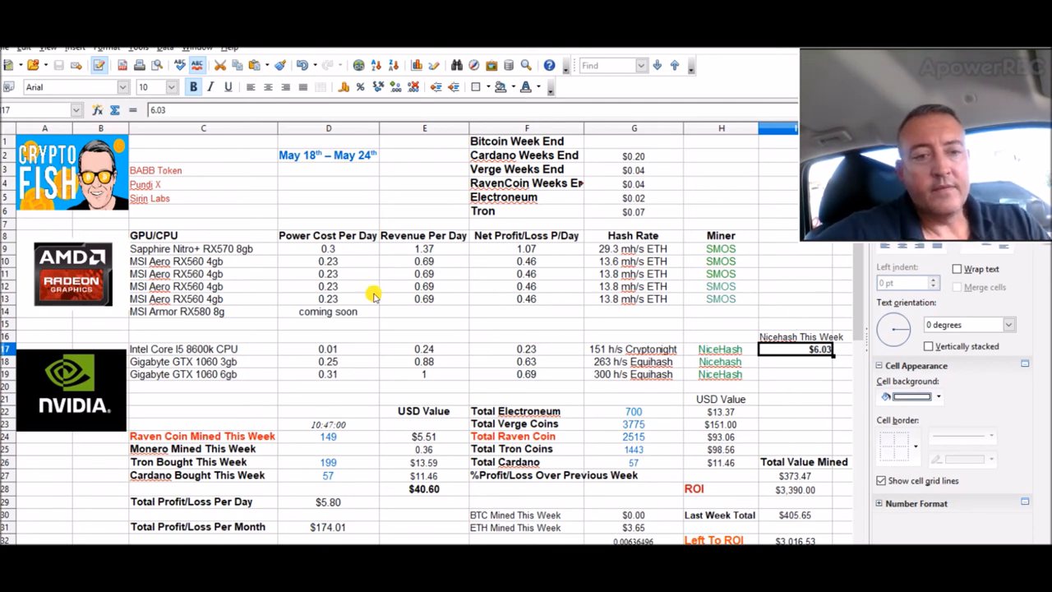
mouse_move(230, 220)
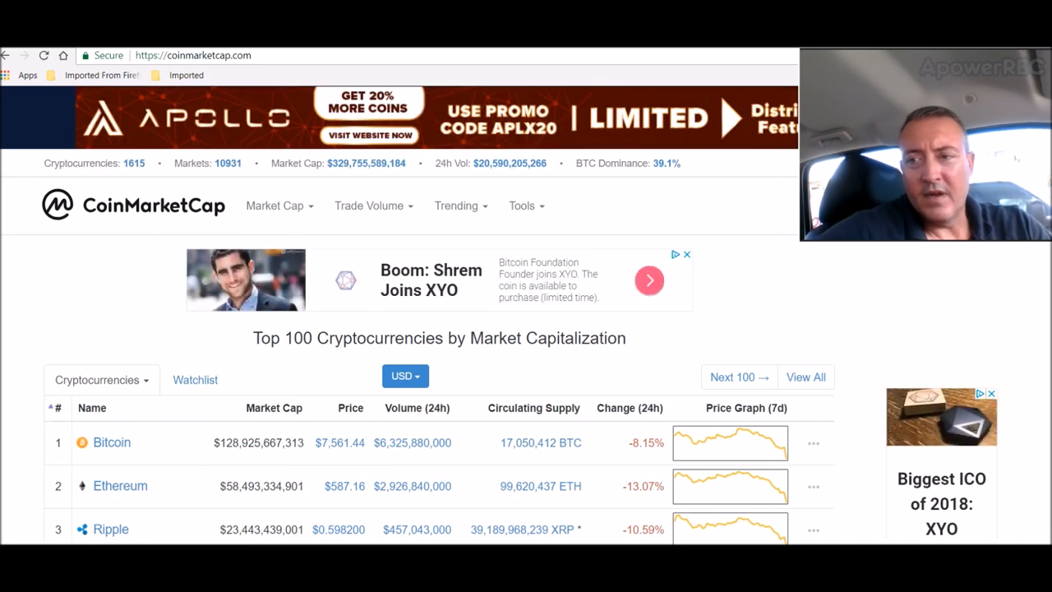
Scroll the Top 100 list to show the top-ten coins' 24-hour losses.
scroll("down", 3)
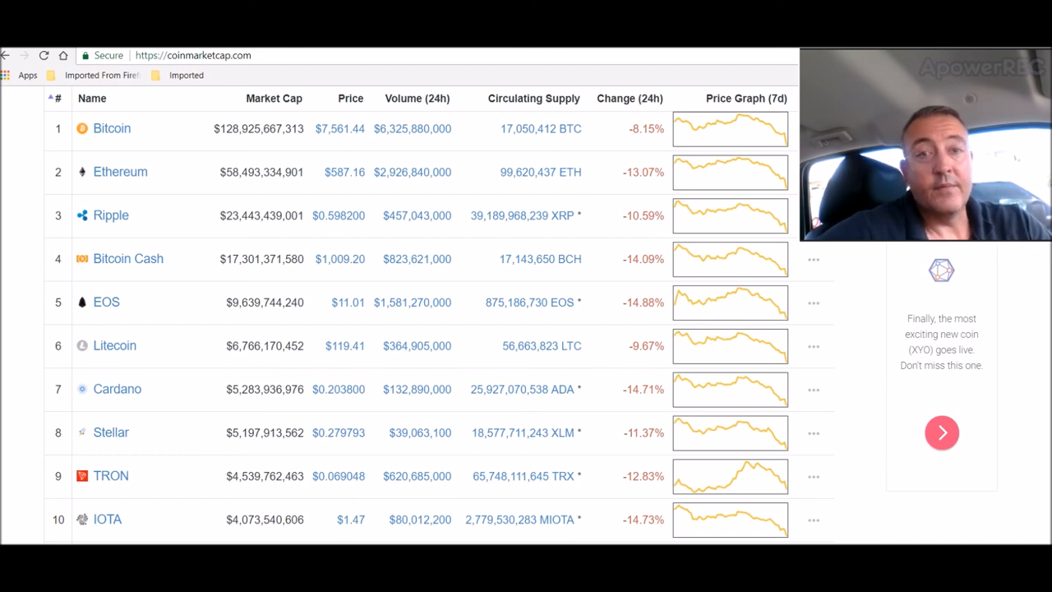
mouse_move(282, 241)
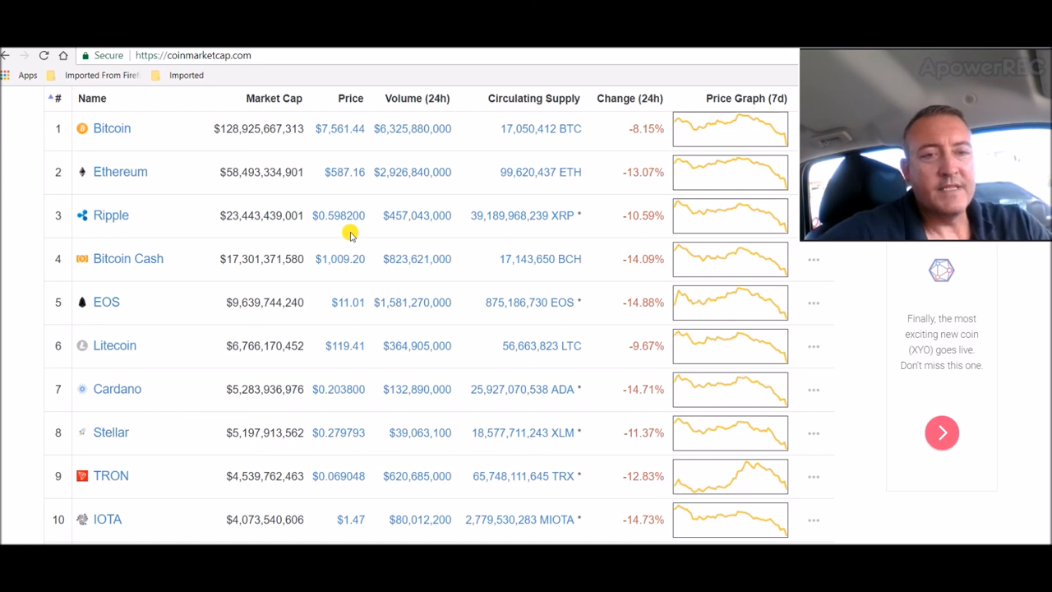
mouse_move(194, 248)
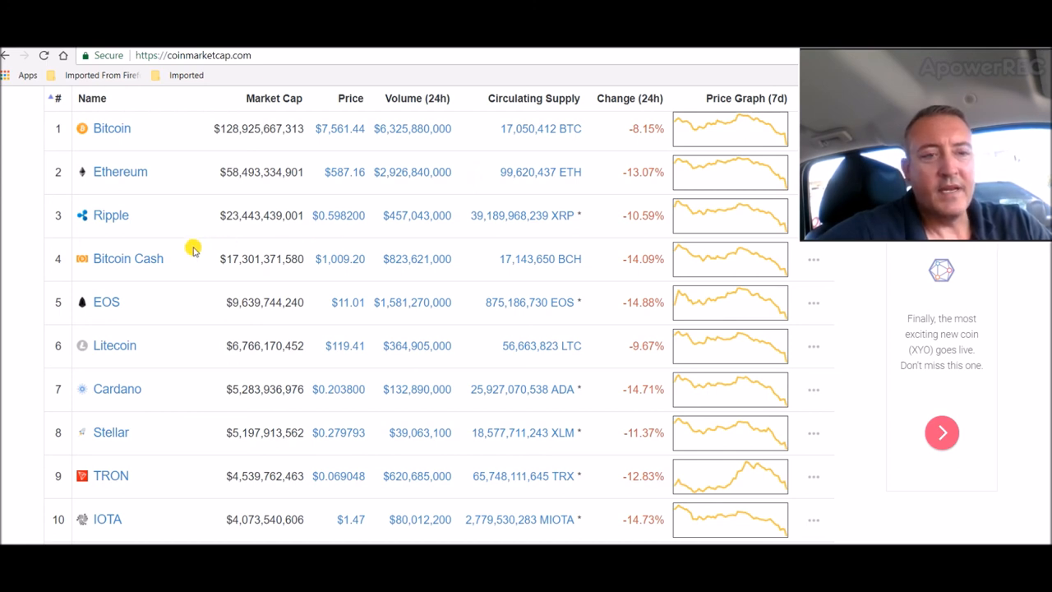
mouse_move(949, 287)
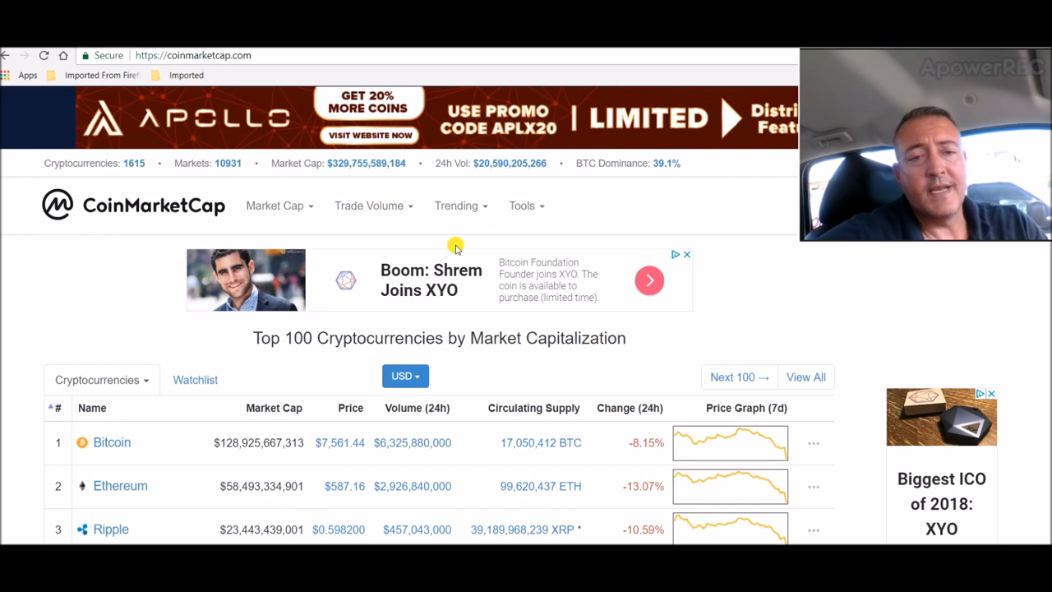
mouse_move(860, 515)
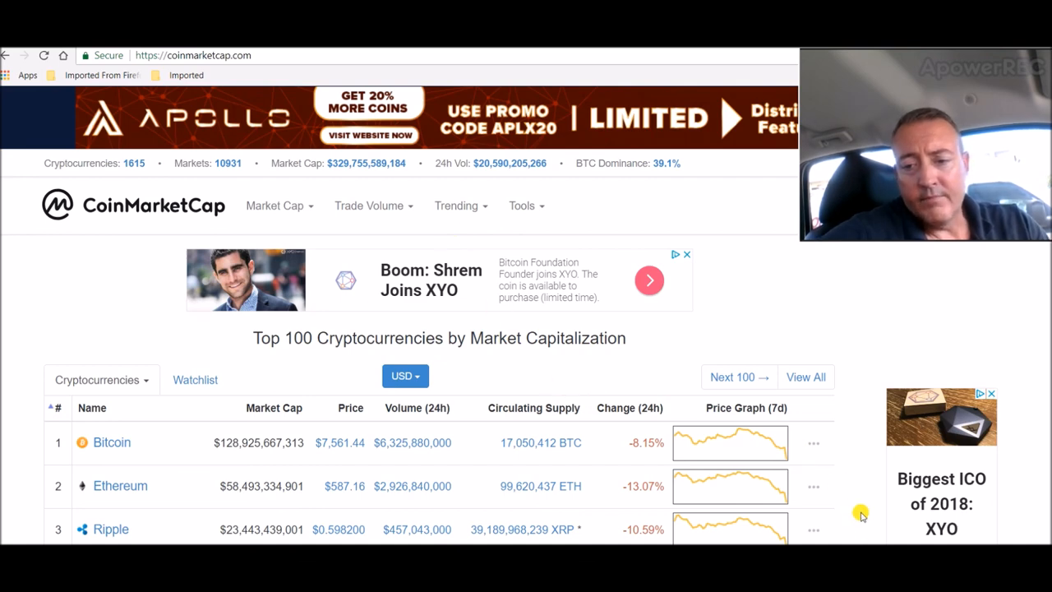